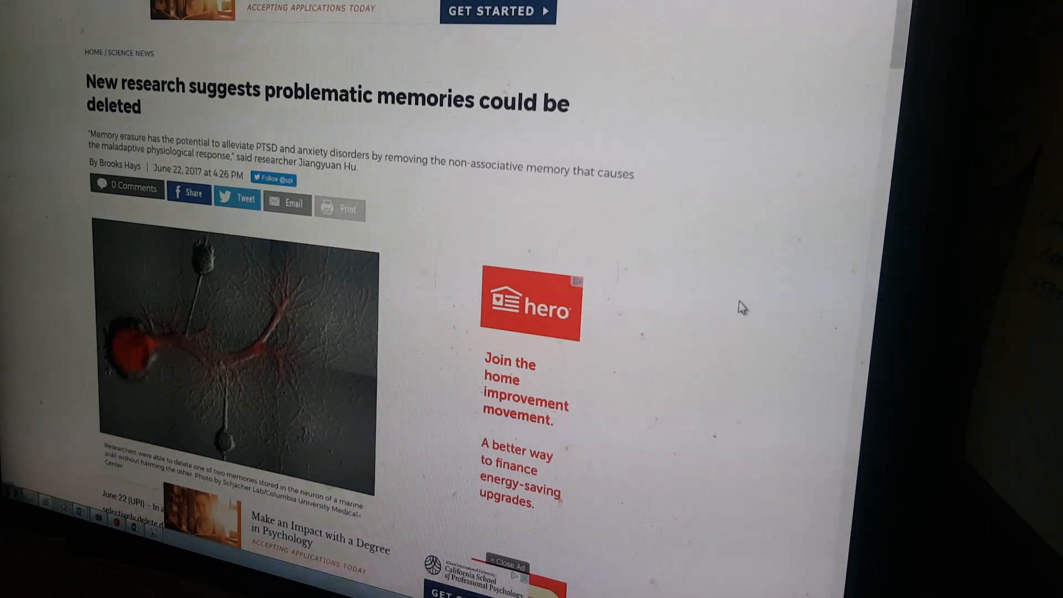
Scroll down through Laurence Fishburne's IMDb profile to review his biography and Known For titles.
{"action": "scroll", "scroll_direction": "down", "scroll_amount": 3}
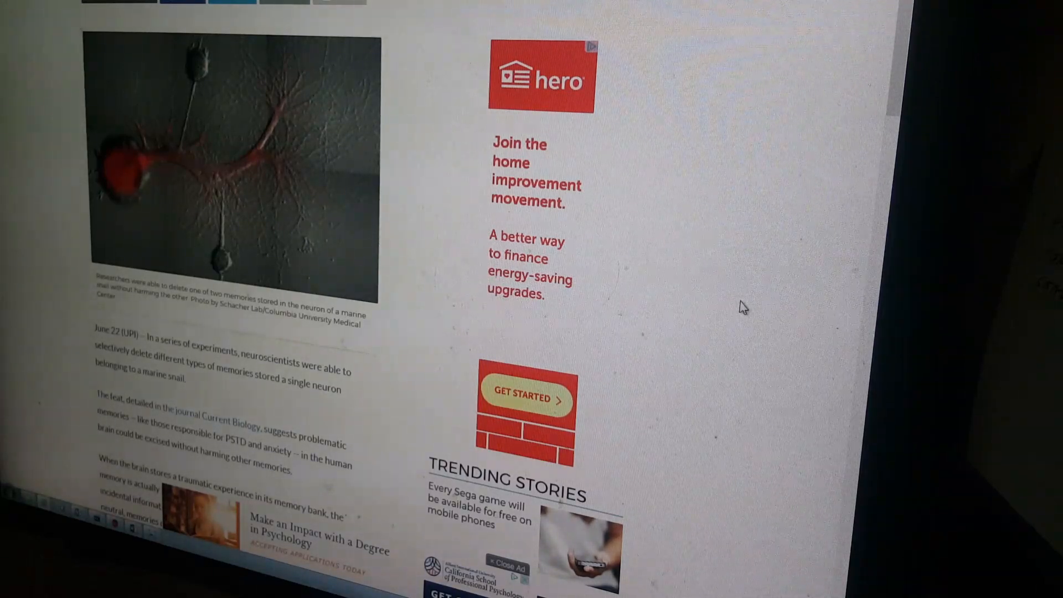
{"action": "scroll", "scroll_direction": "down", "scroll_amount": 3}
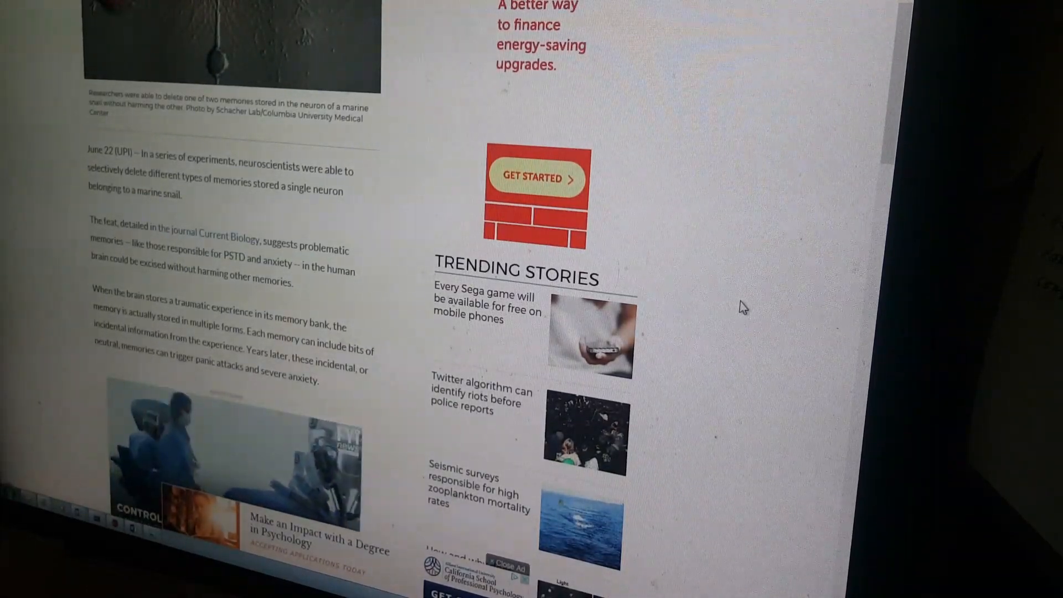
{"action": "scroll", "scroll_direction": "down", "scroll_amount": 3}
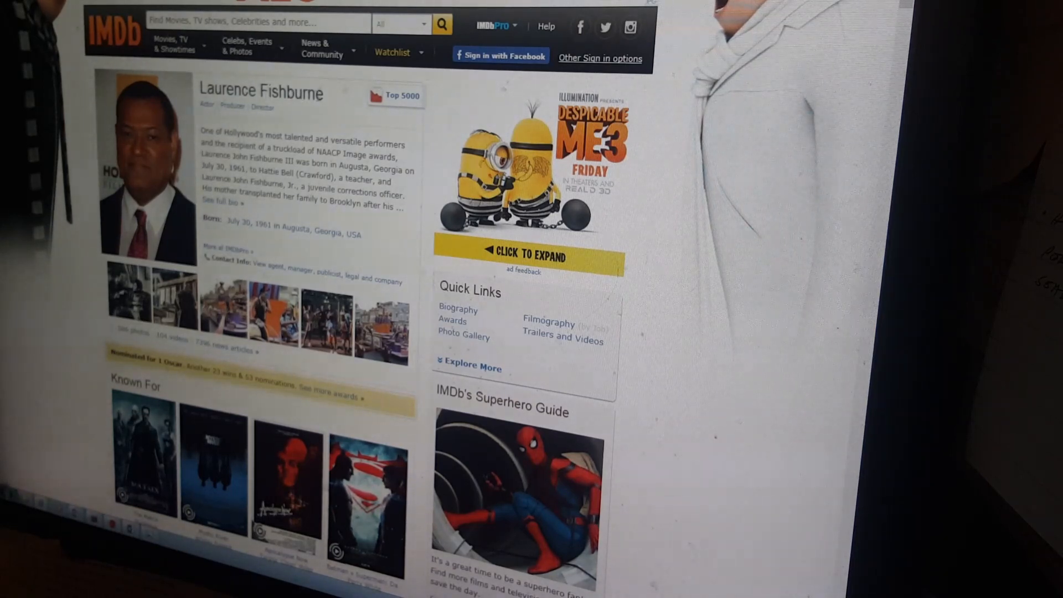
{"action": "mouse_move", "coordinate": [315, 129]}
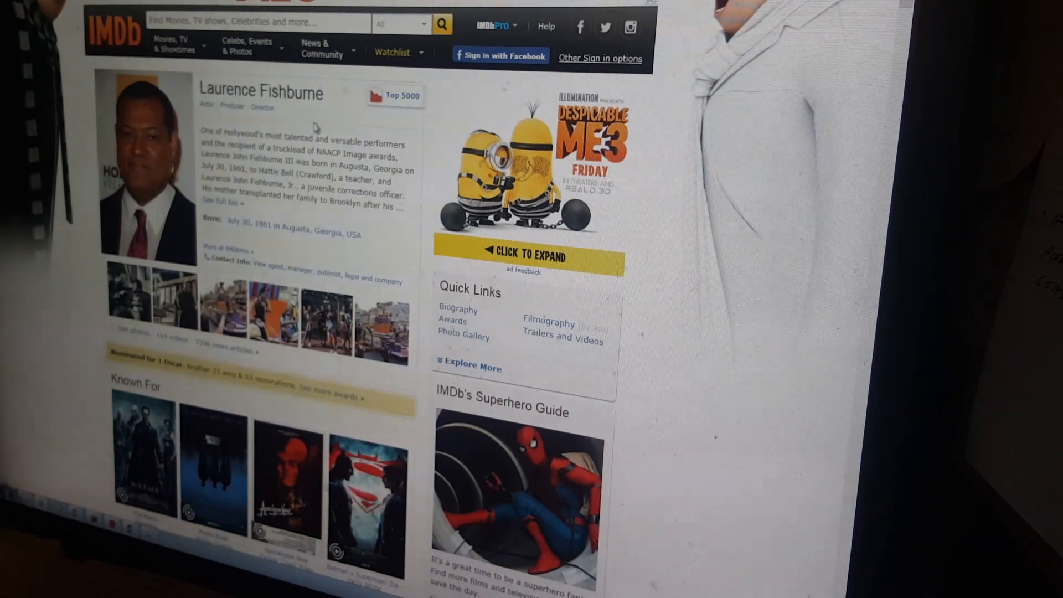
{"action": "mouse_move", "coordinate": [295, 162]}
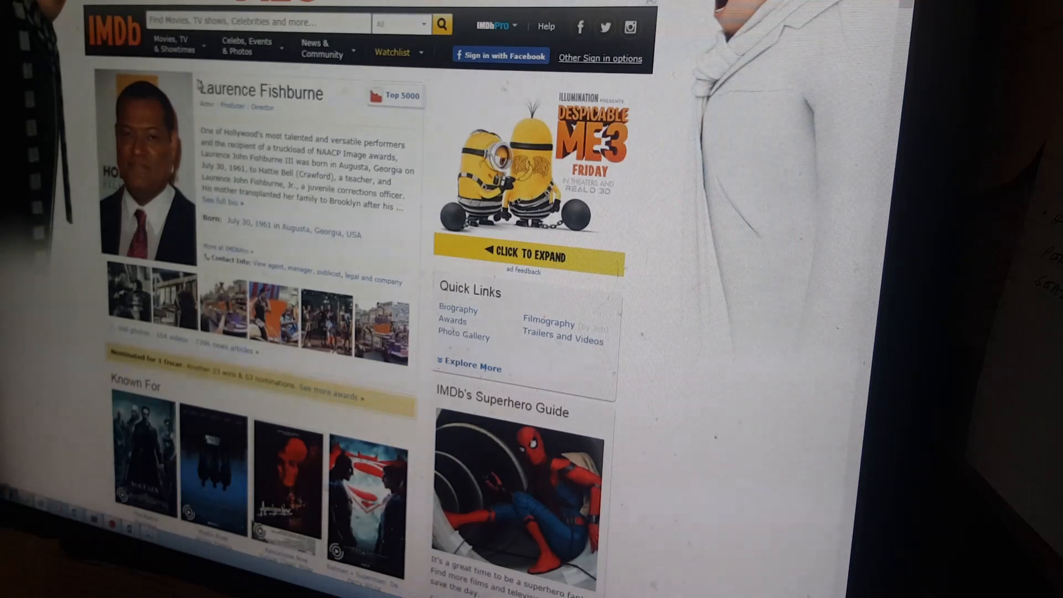
{"action": "mouse_move", "coordinate": [291, 214]}
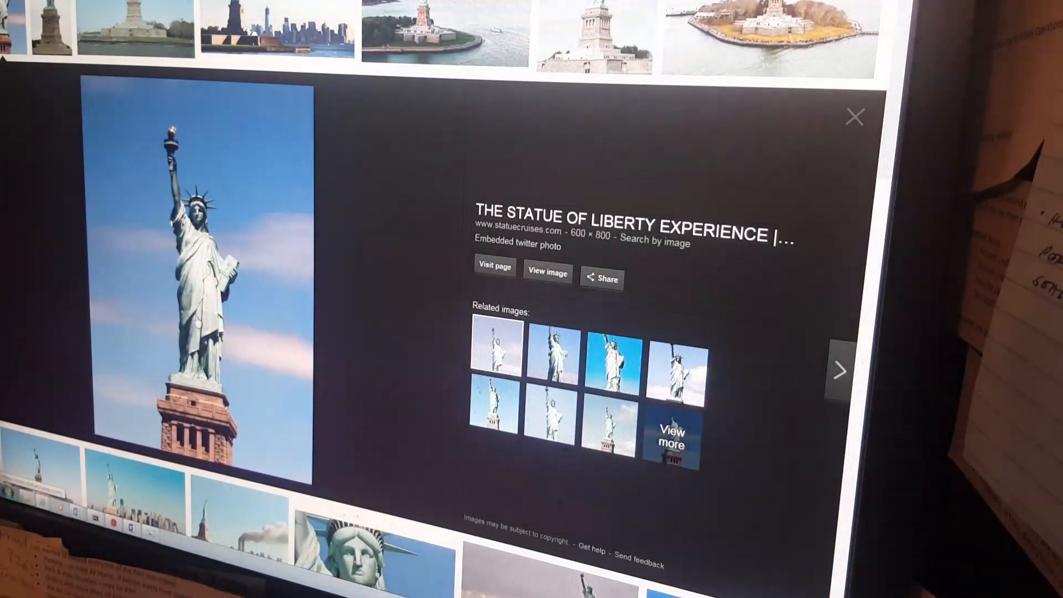
Open the robin colcord Tumblr image preview showing the two Cheers characters at the bar.
{"action": "left_click", "coordinate": [268, 27]}
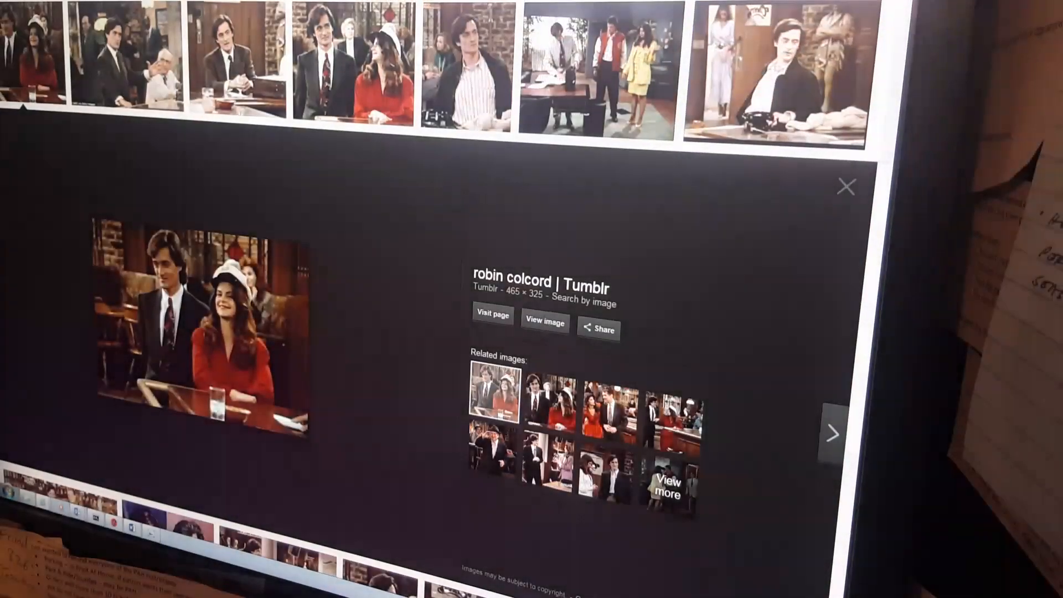
{"action": "left_click", "coordinate": [835, 434]}
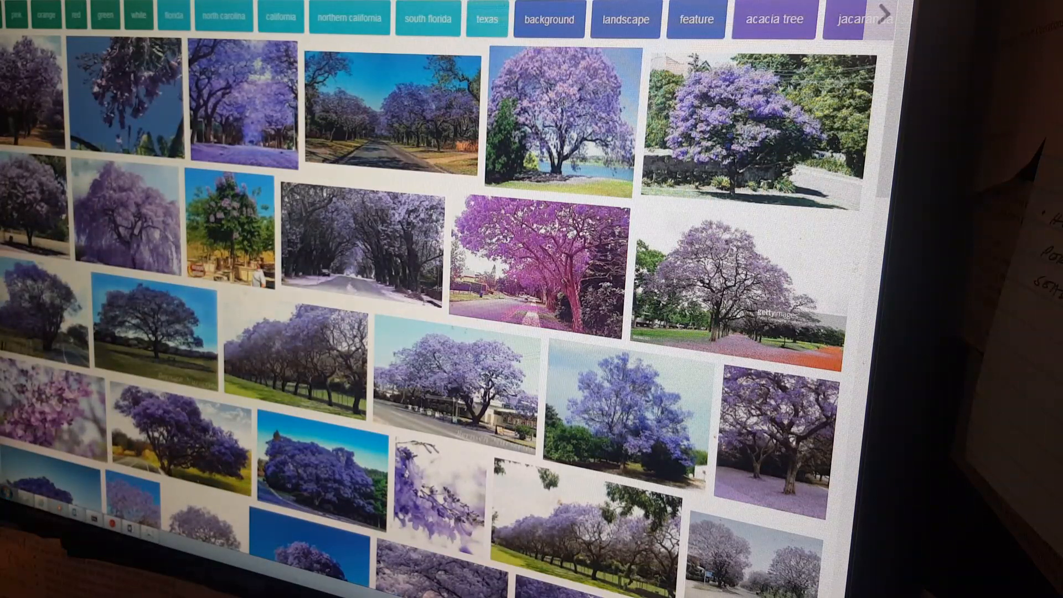
{"action": "mouse_move", "coordinate": [458, 366]}
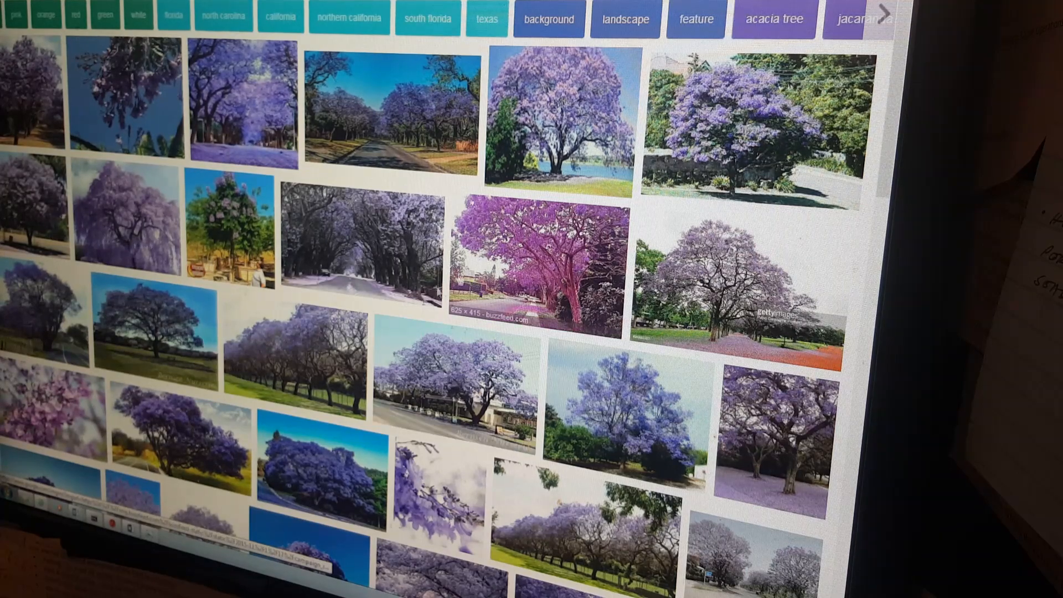
Scroll down the jacaranda tree image results.
{"action": "scroll", "scroll_direction": "down", "scroll_amount": 3}
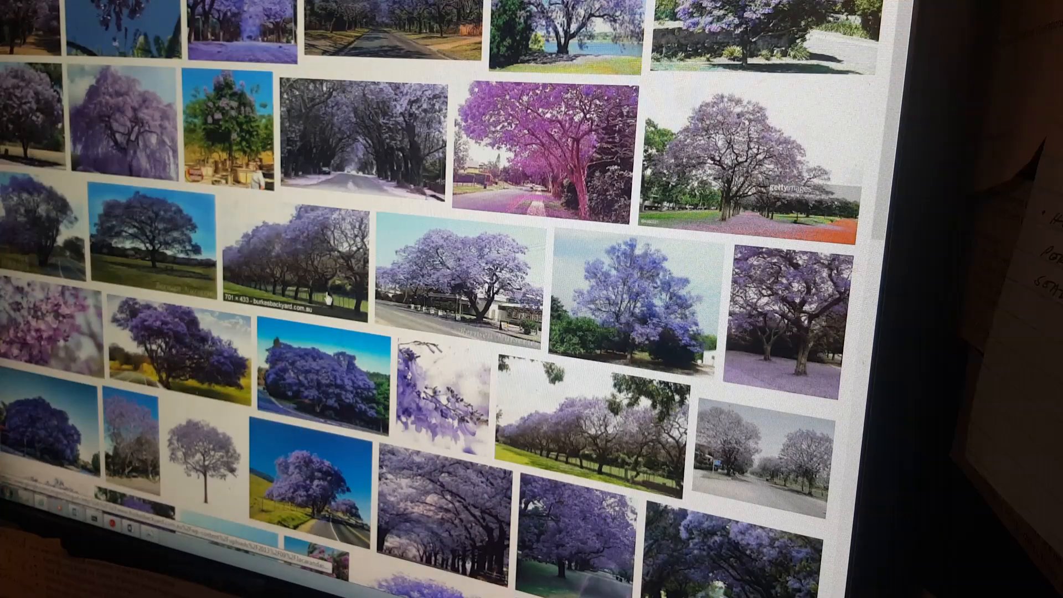
{"action": "scroll", "scroll_direction": "down", "scroll_amount": 3}
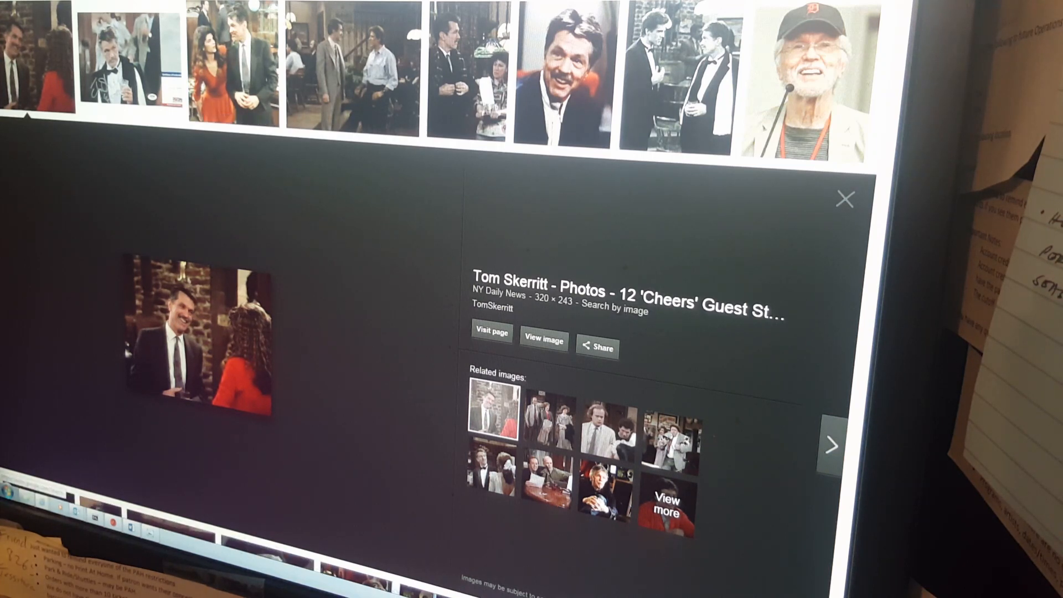
Enlarge the robin colcord Tumblr photo in place of the Tom Skerritt preview.
{"action": "left_click", "coordinate": [831, 445]}
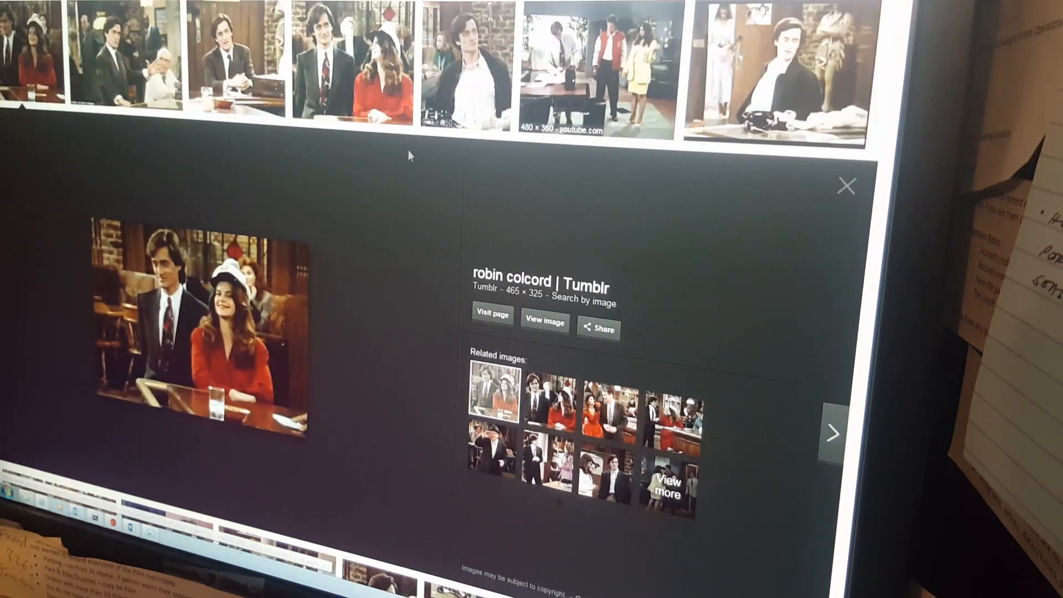
{"action": "left_click", "coordinate": [832, 432]}
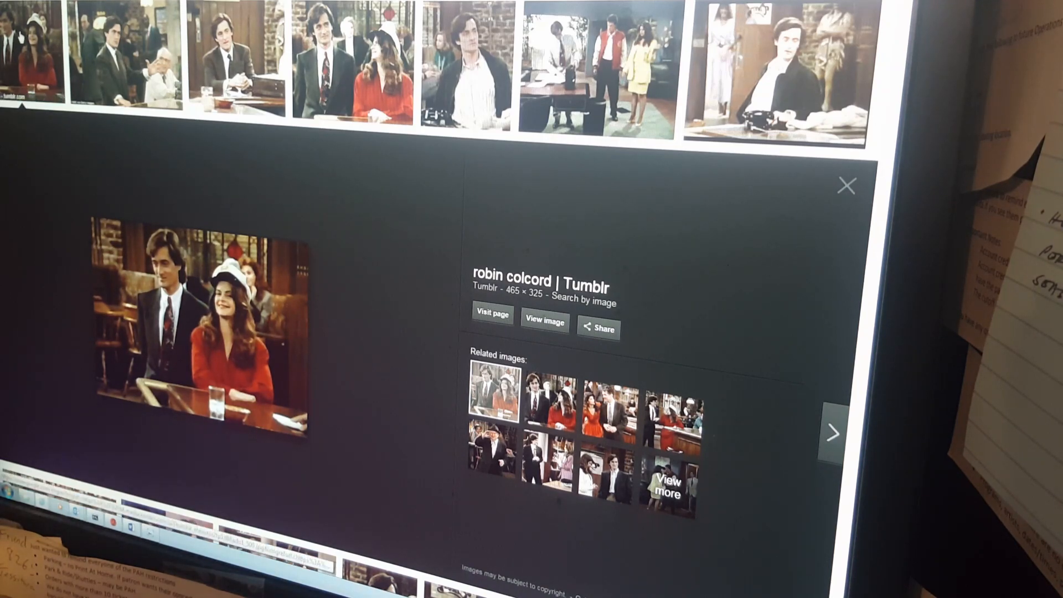
Preview the Roger Rees Daily Mail photo, then The Official Drake Thread red-dress photo.
{"action": "left_click", "coordinate": [833, 431]}
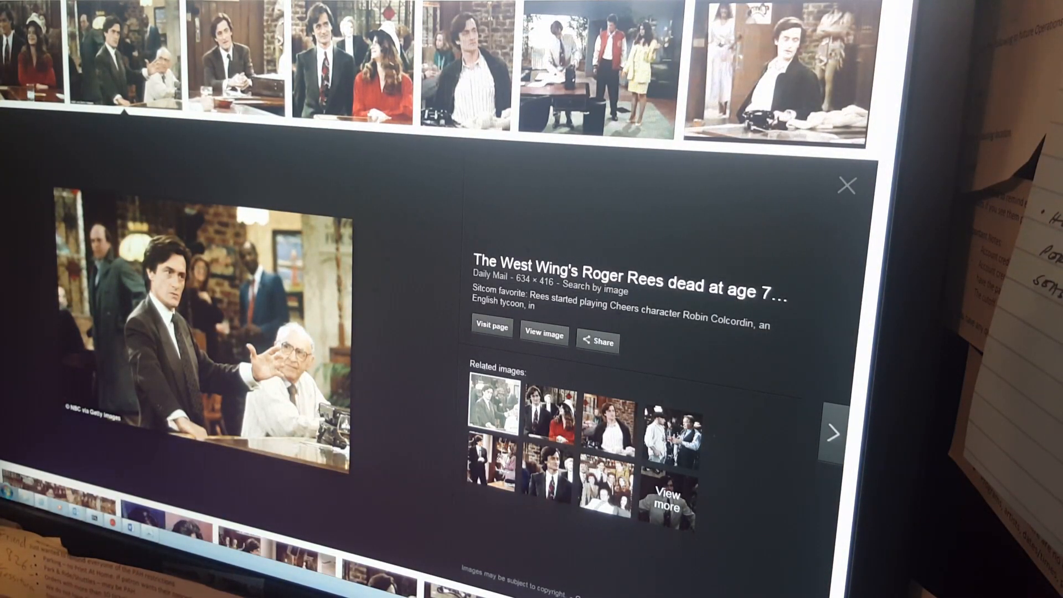
{"action": "left_click", "coordinate": [833, 433]}
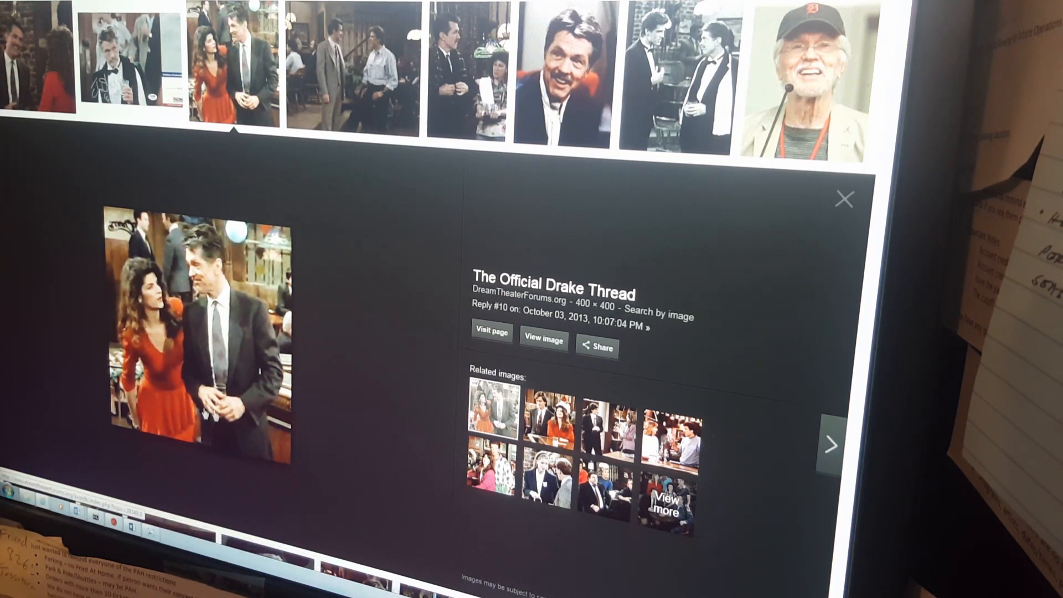
{"action": "mouse_move", "coordinate": [401, 345]}
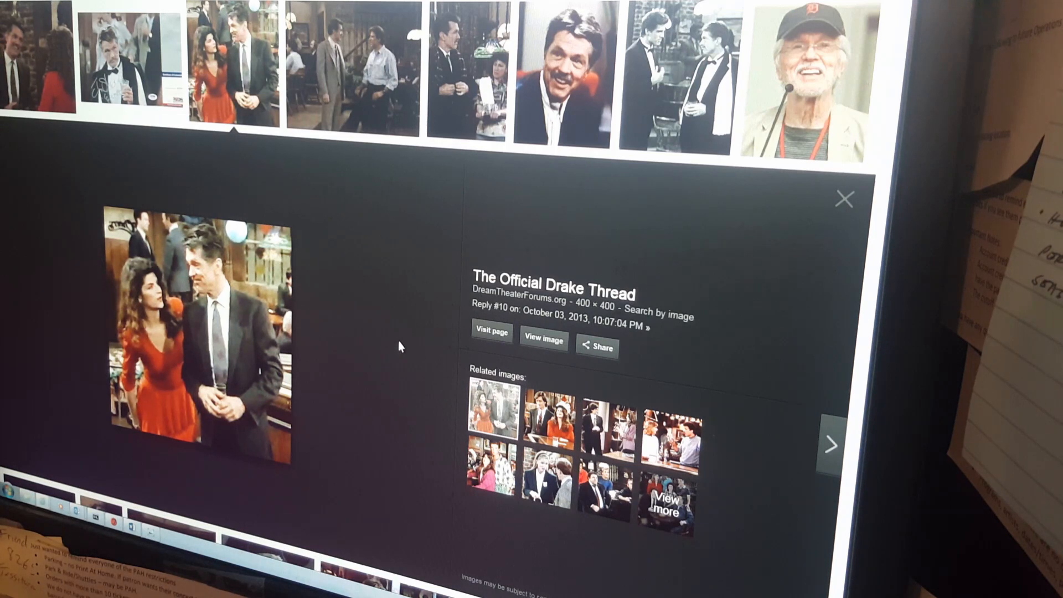